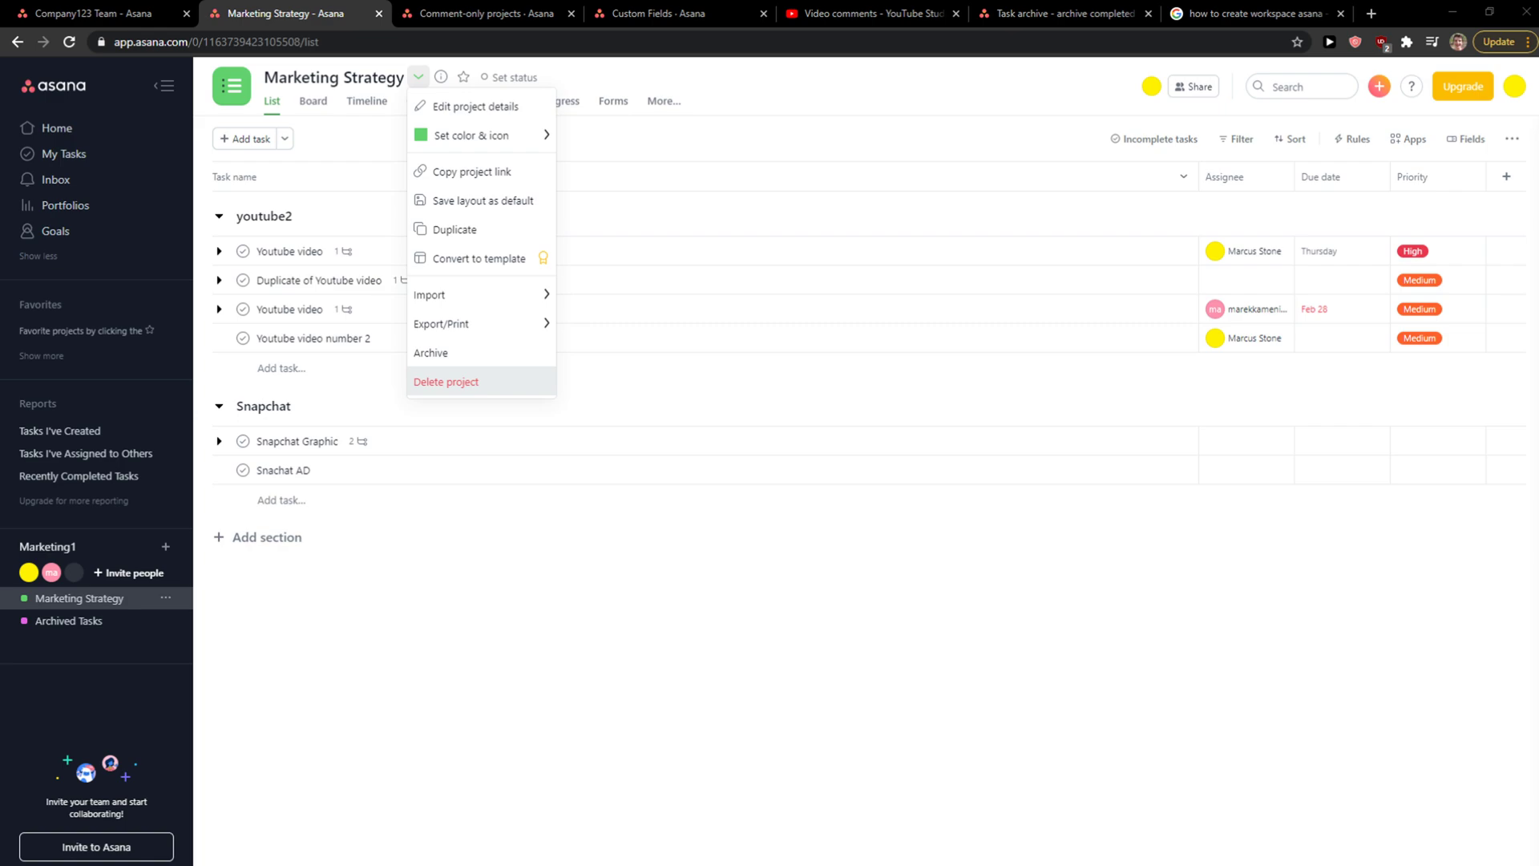
Dismiss the project options and open the account menu listing Marketing1 and Company123 workspaces
left_click(807, 630)
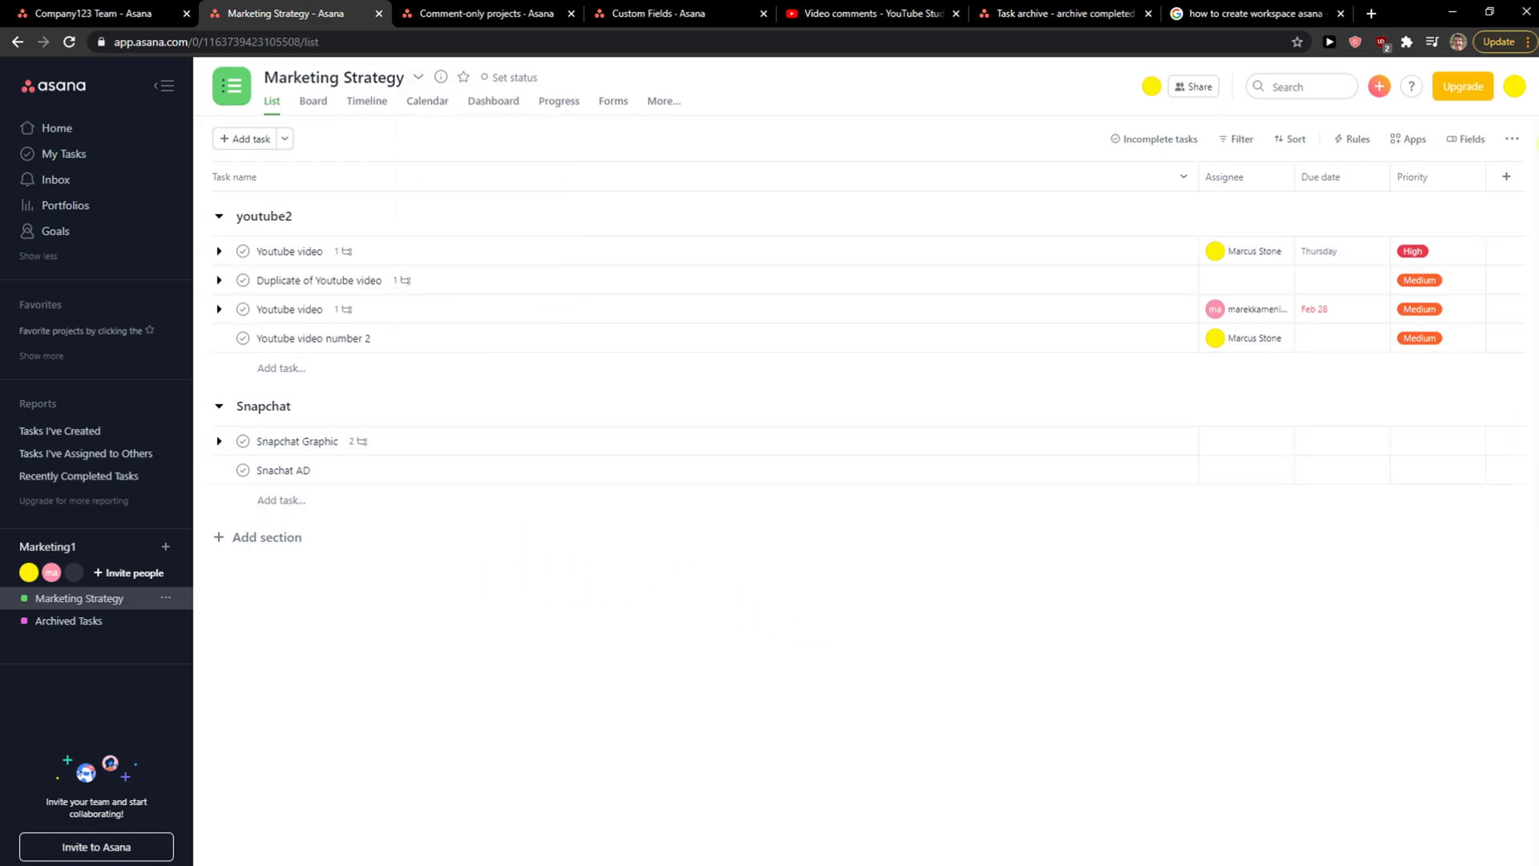
left_click(1515, 87)
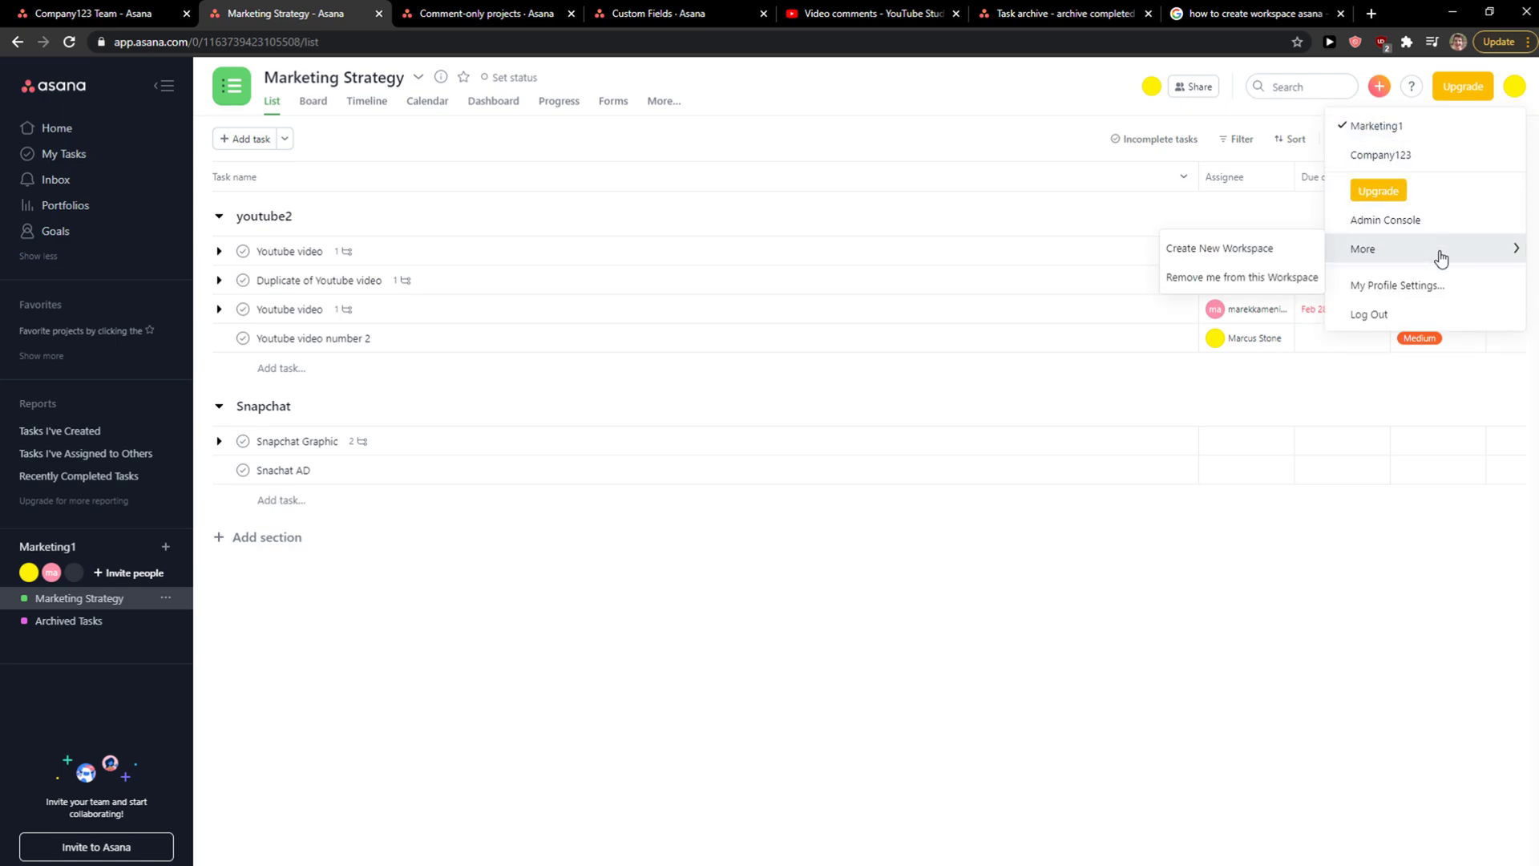
mouse_move(1228, 284)
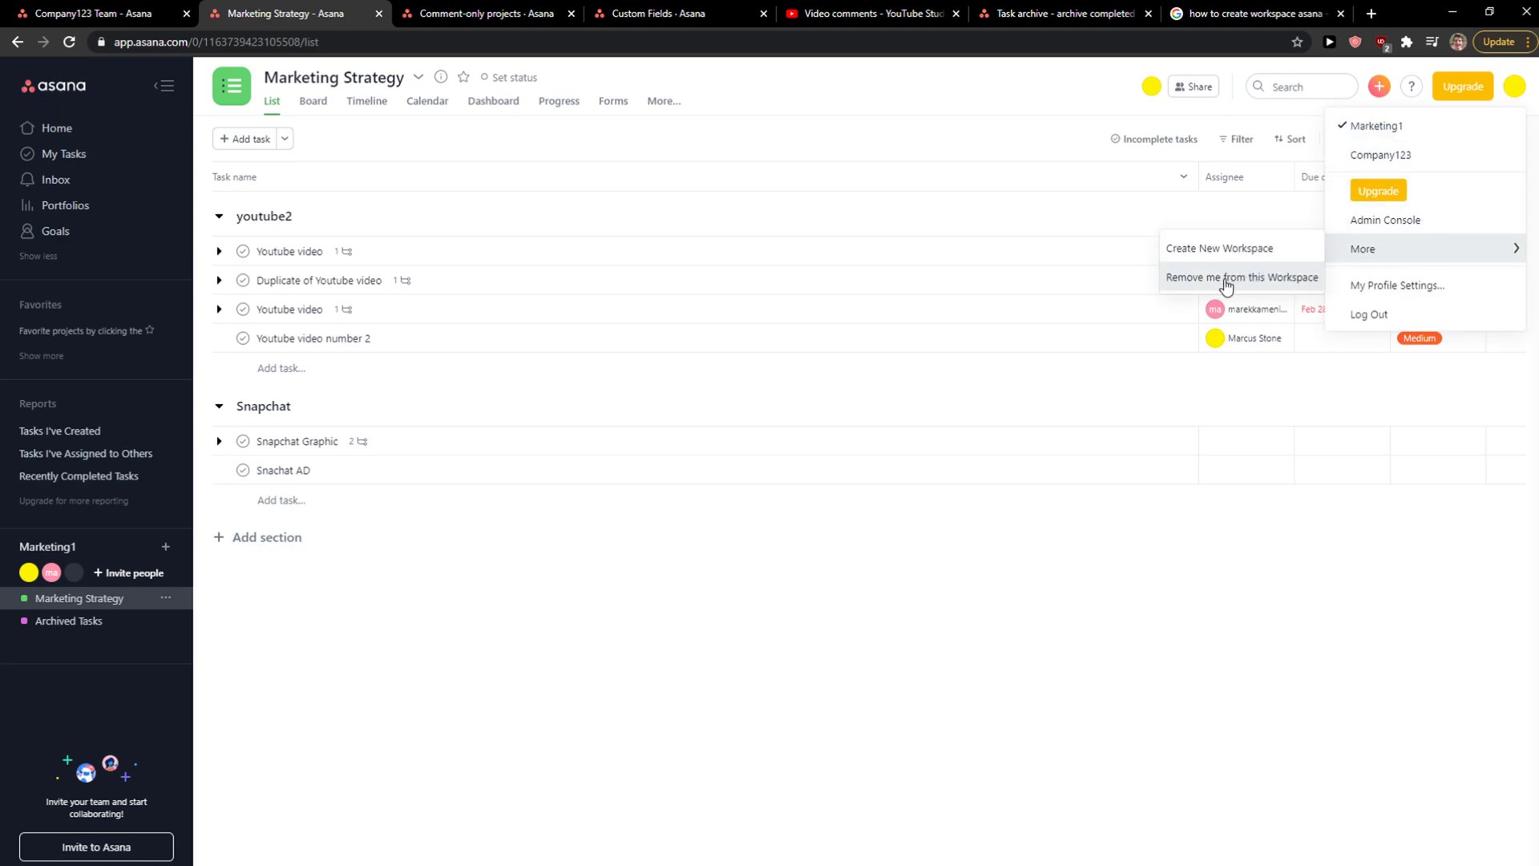
mouse_move(1410, 286)
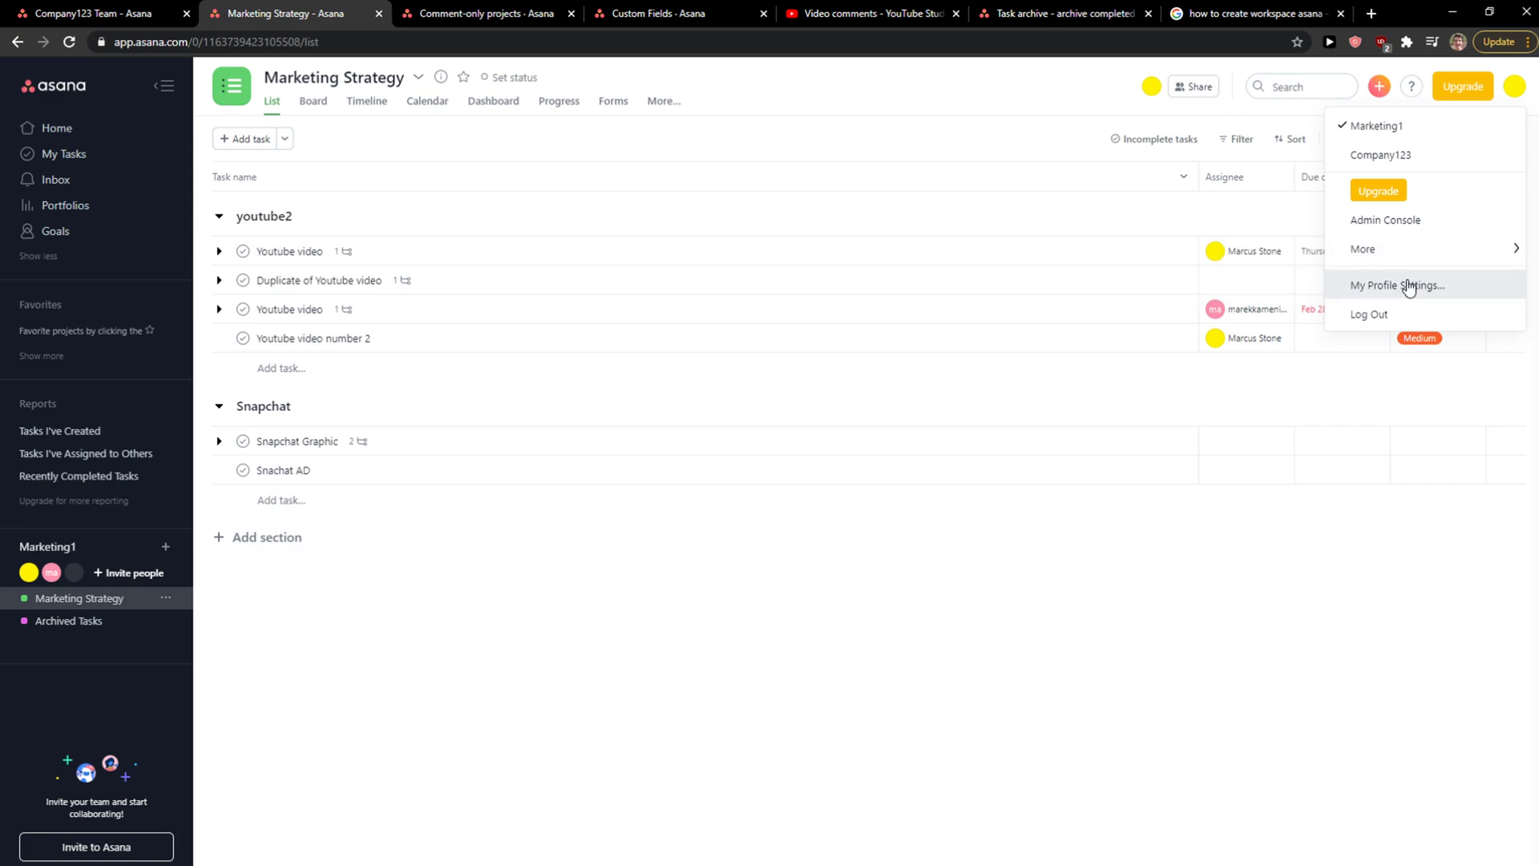
mouse_move(1408, 287)
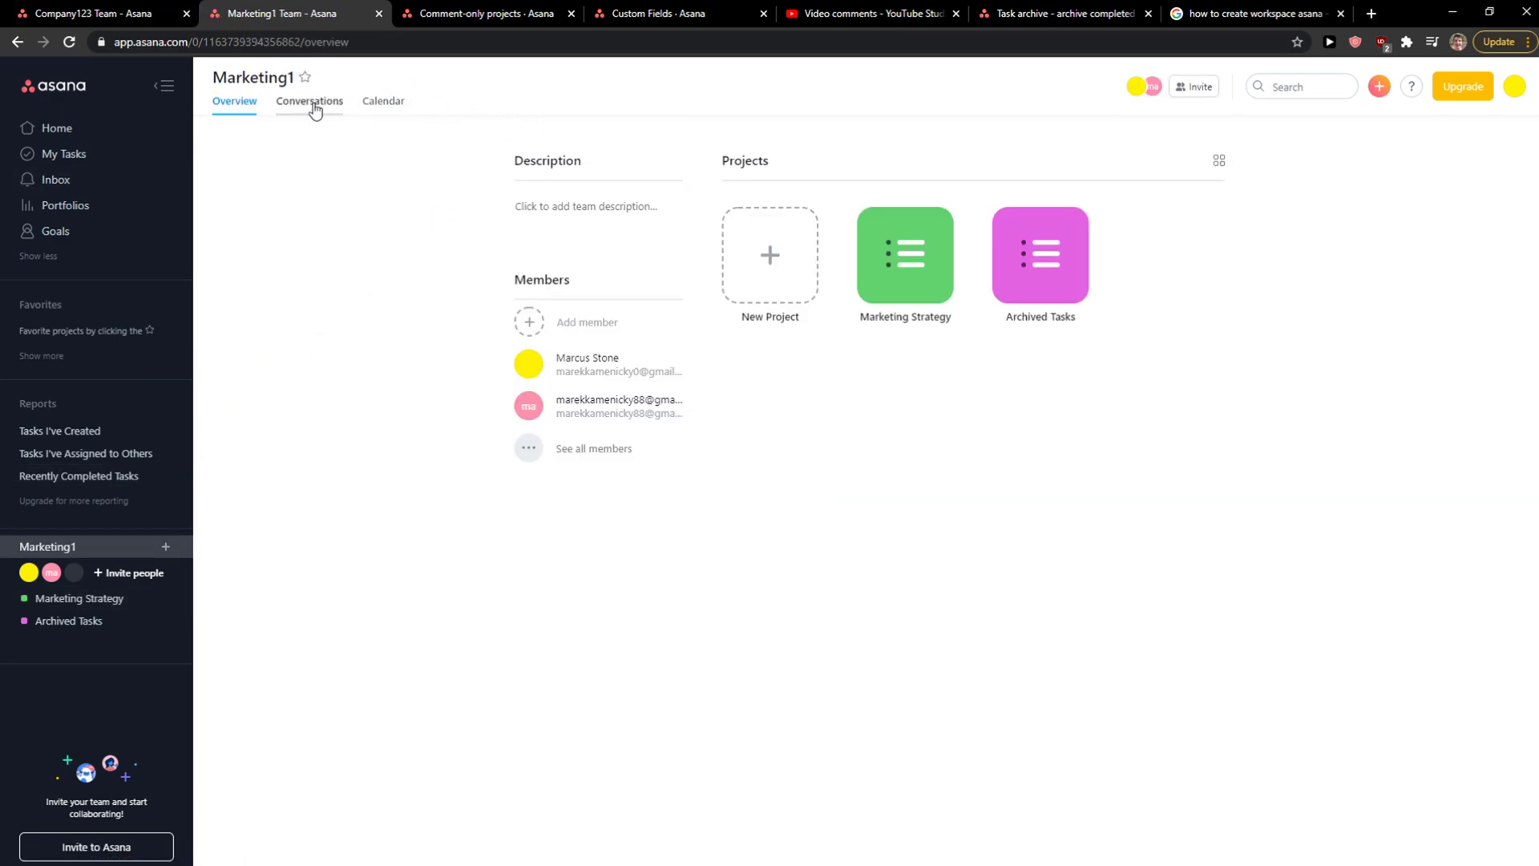
mouse_move(1286, 122)
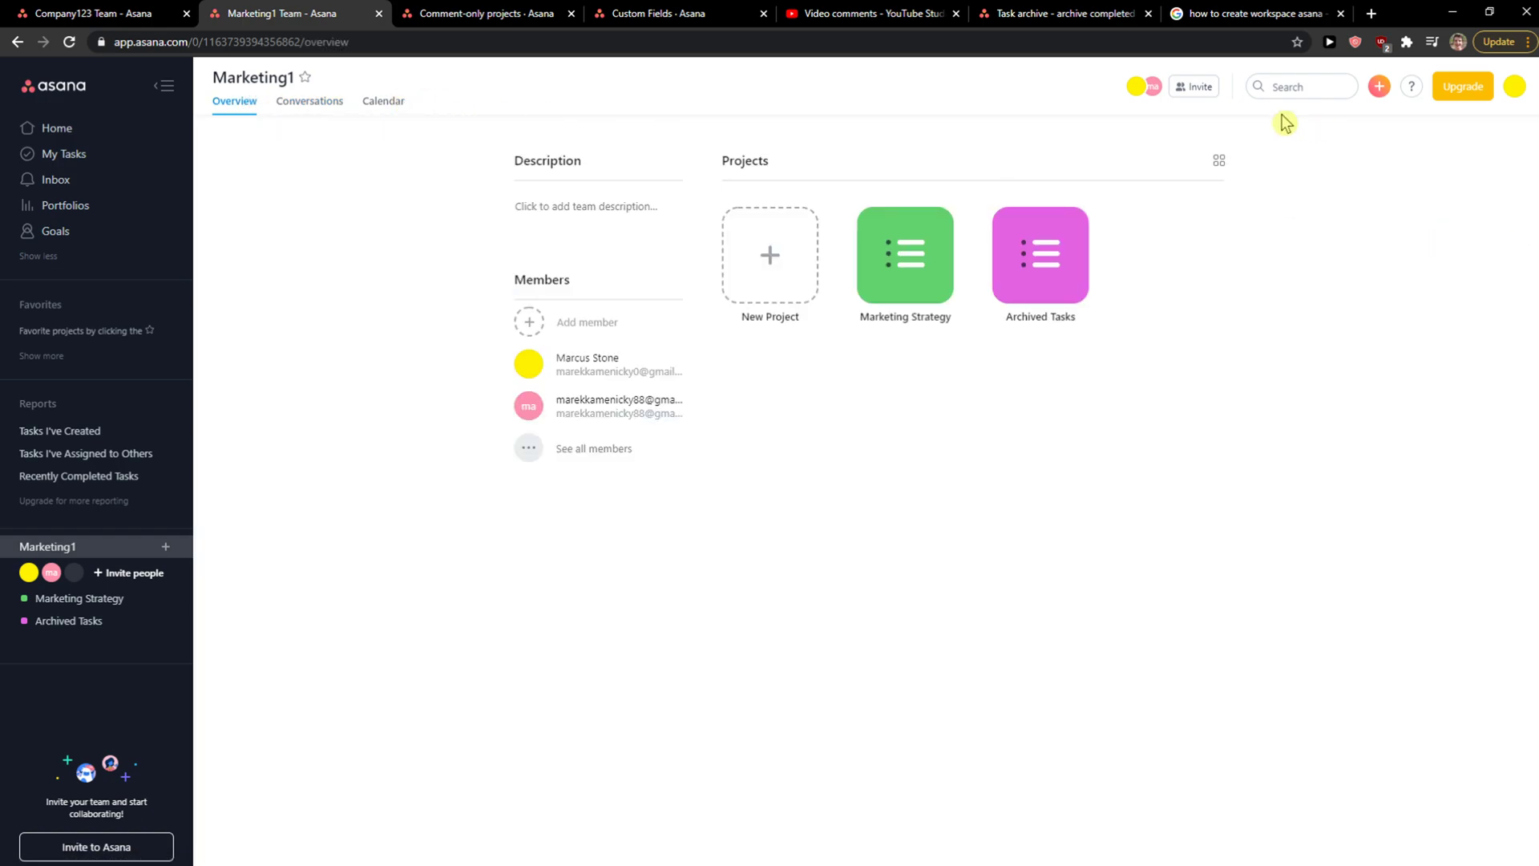
mouse_move(591, 447)
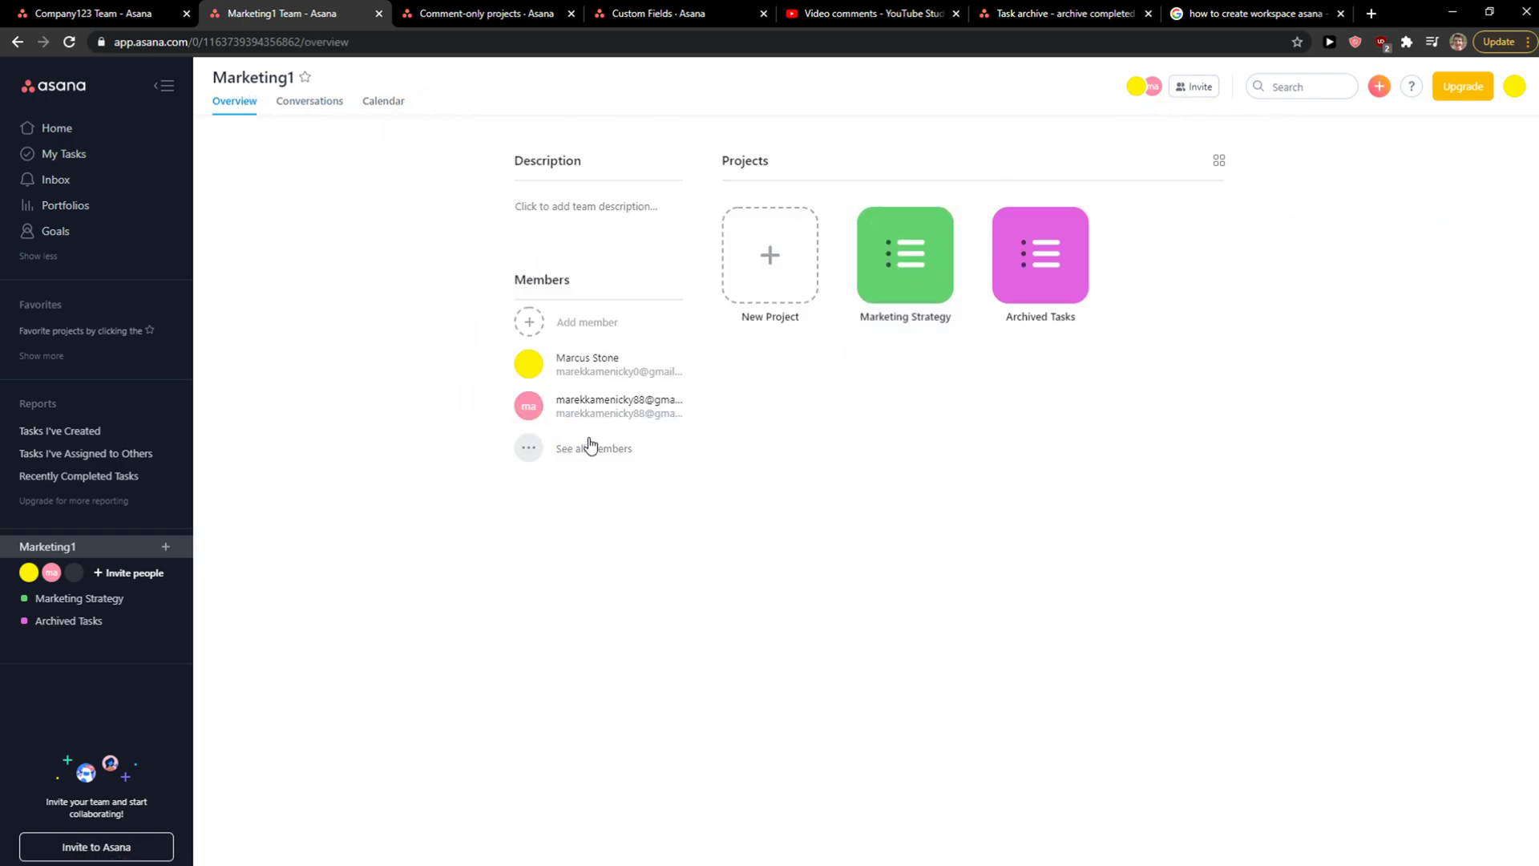
On the Marketing1 team overview, toggle the project display choices, then reopen the workspace menu
left_click(1218, 161)
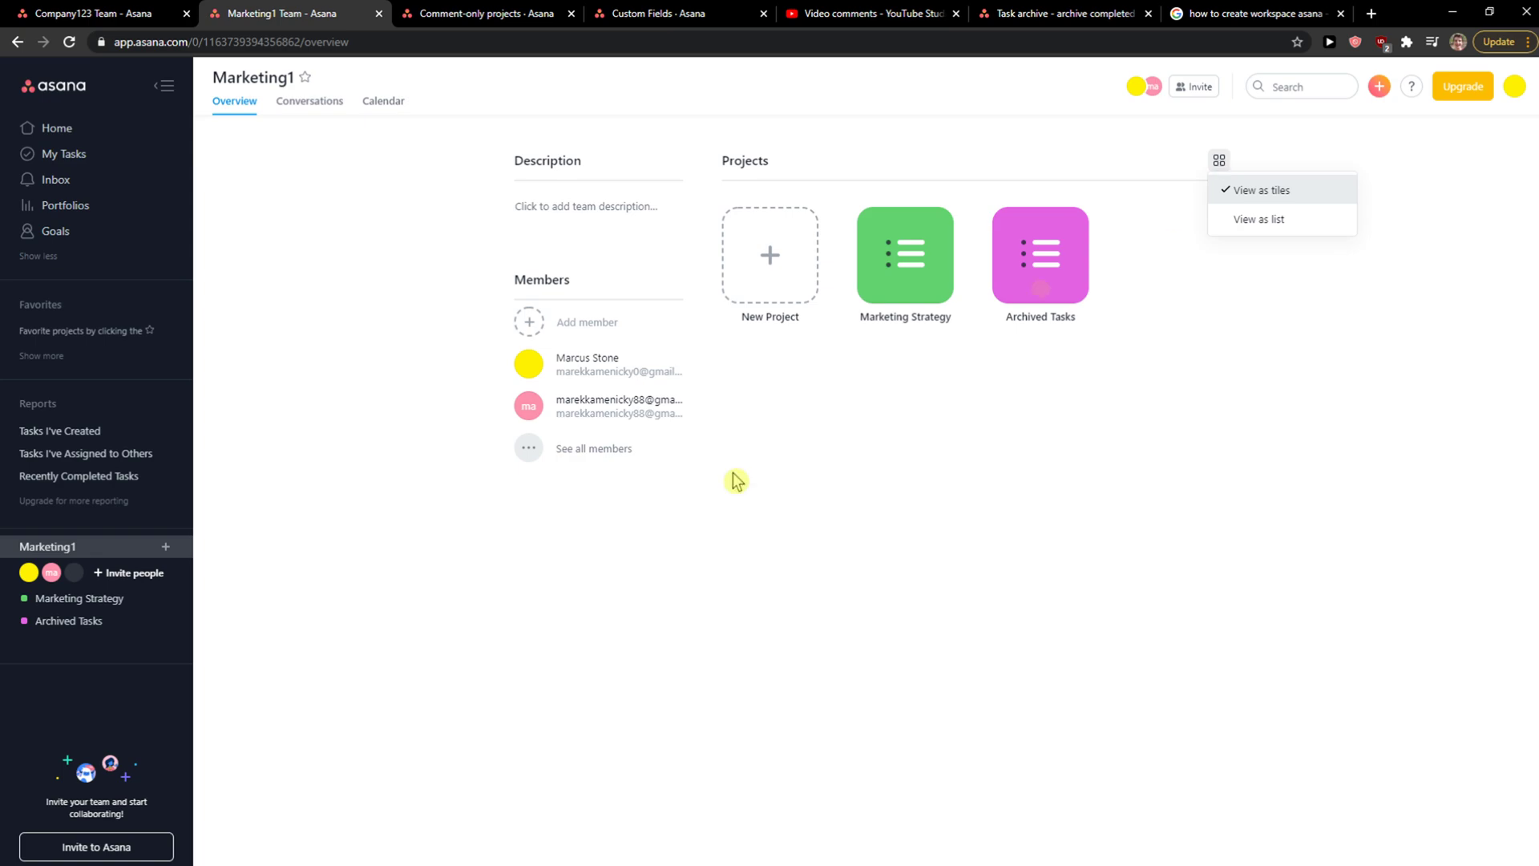
mouse_move(70, 560)
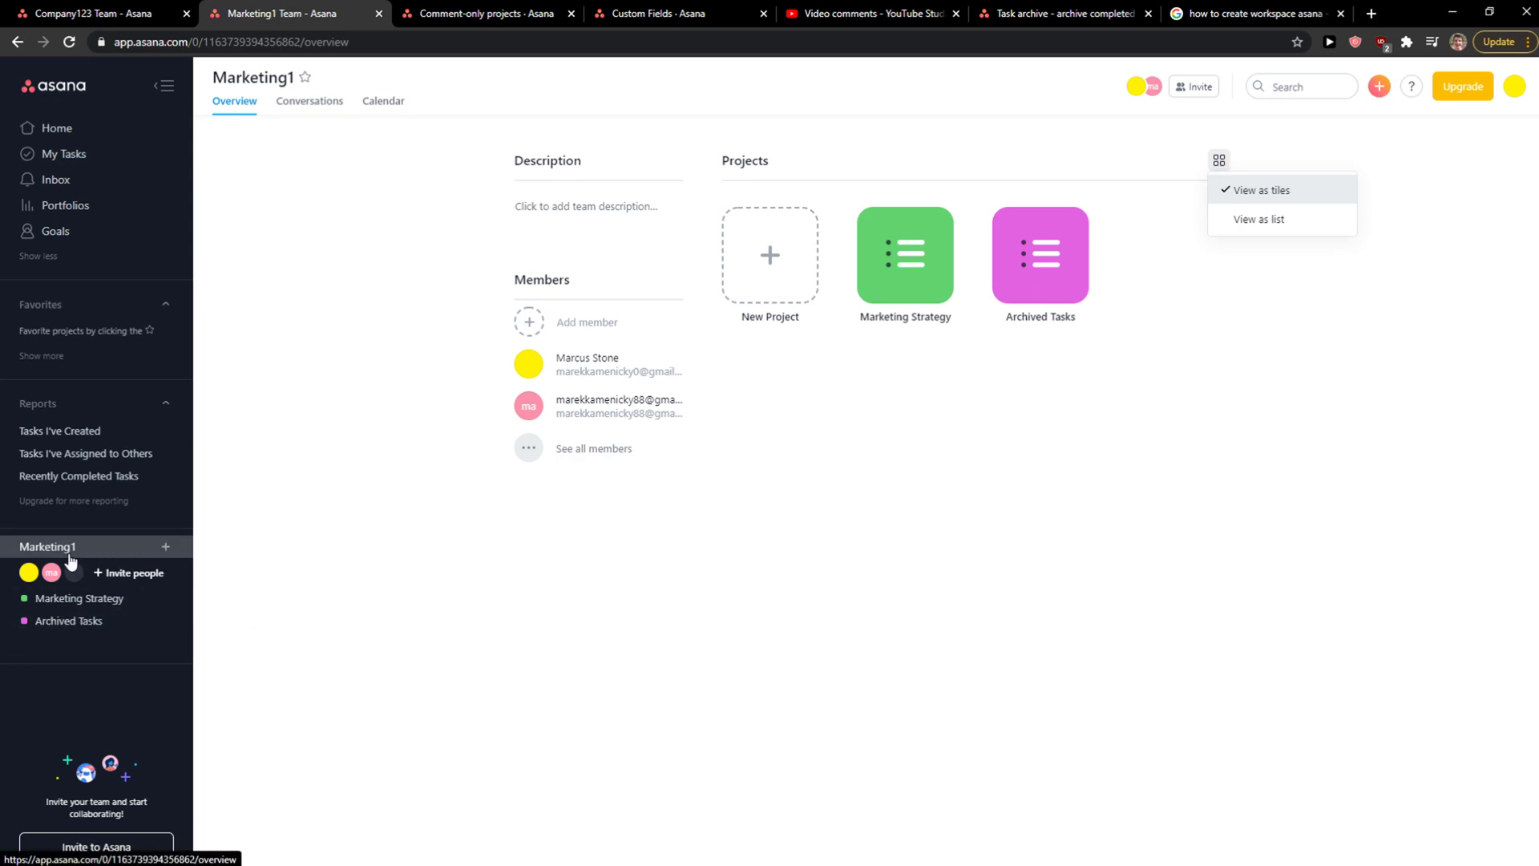
left_click(1516, 87)
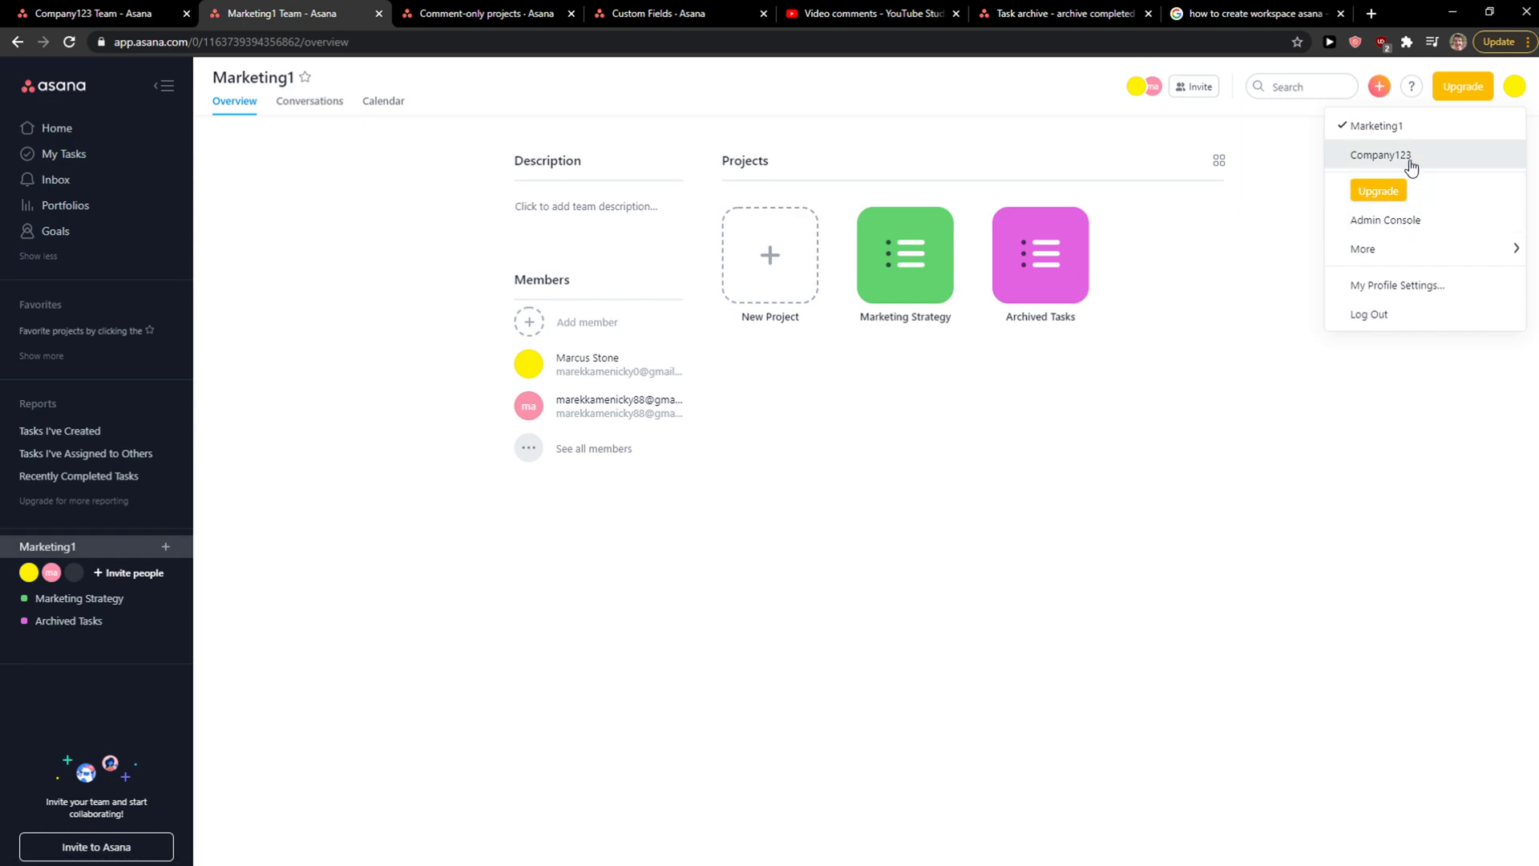
Choose Company123 from the workspace list to load its Home page
left_click(1382, 154)
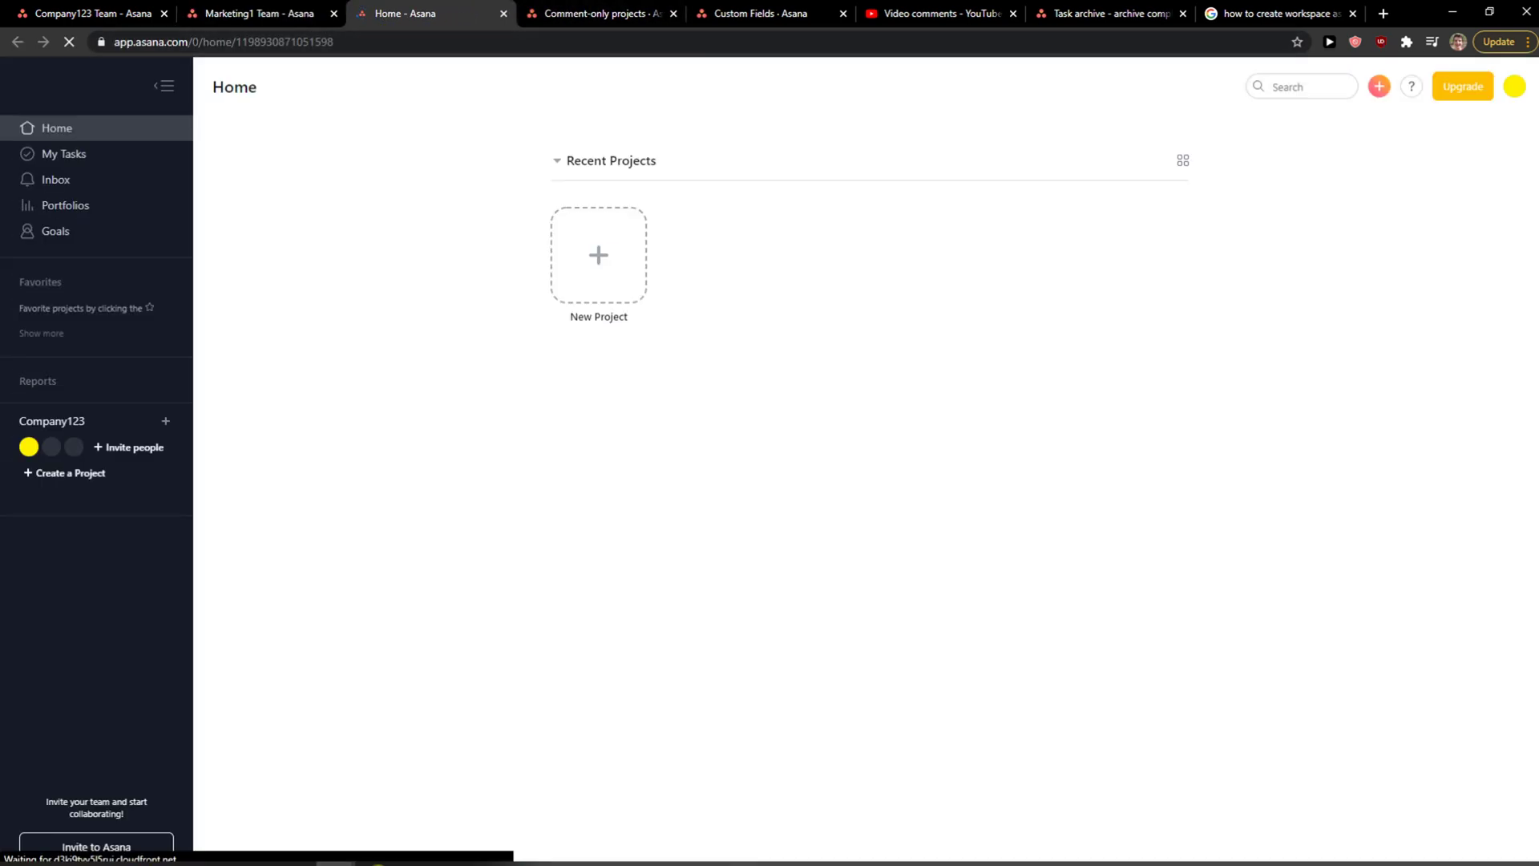